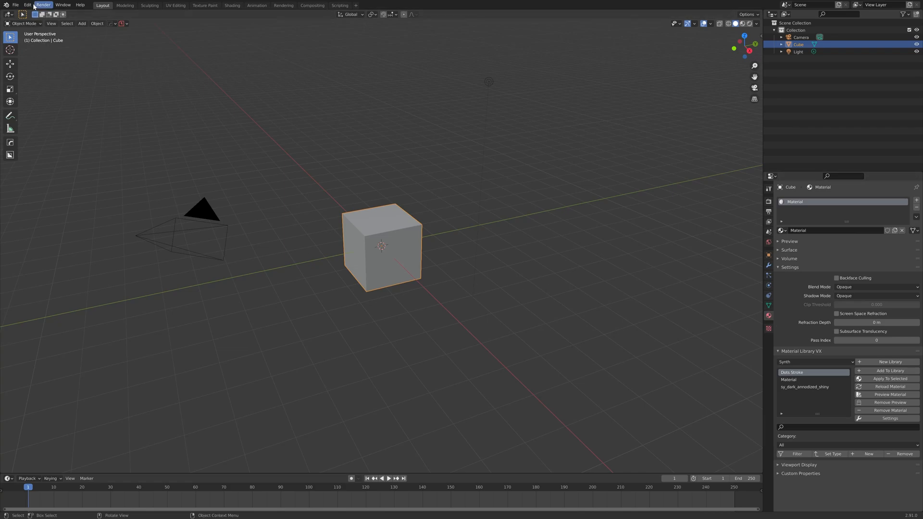
# Bring up Preferences from the Edit menu, landing on the Add-ons list
pyautogui.click(27, 5)
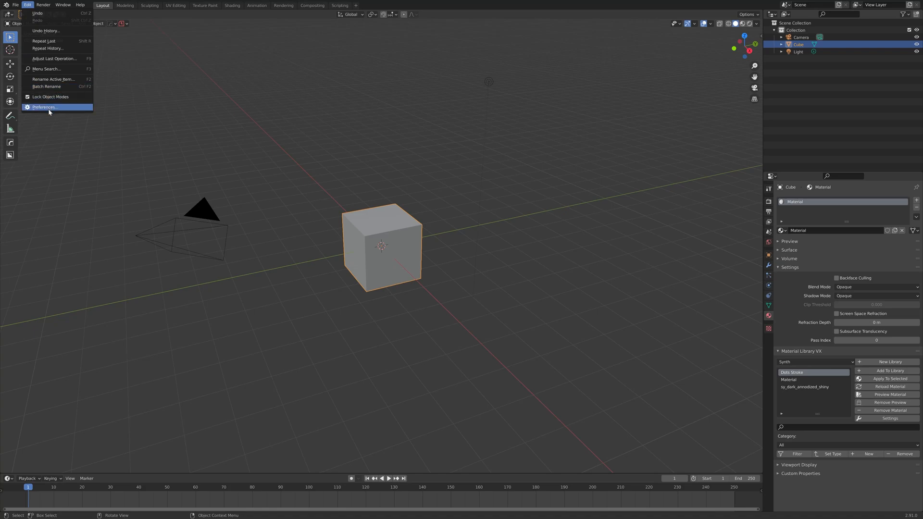
pyautogui.click(43, 107)
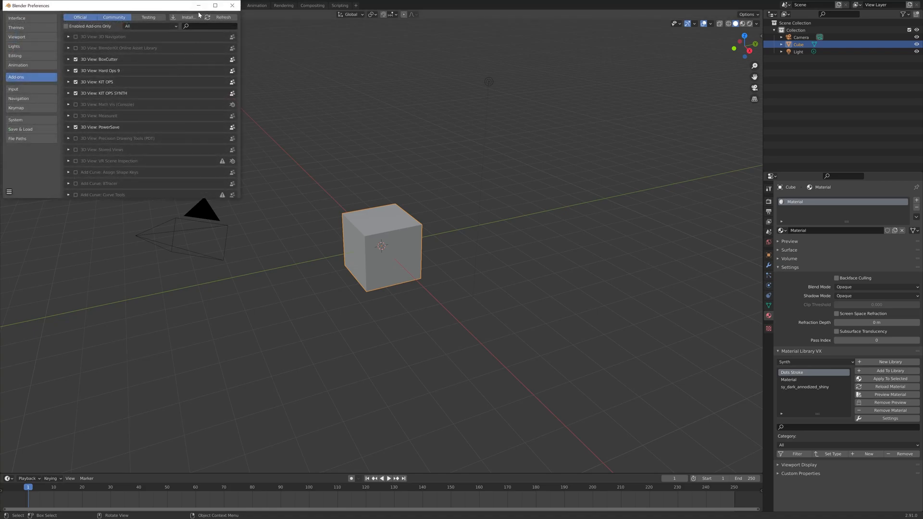
# Install curves_to_mesh.2.4.1.zip from the file browser as a new add-on
pyautogui.click(188, 16)
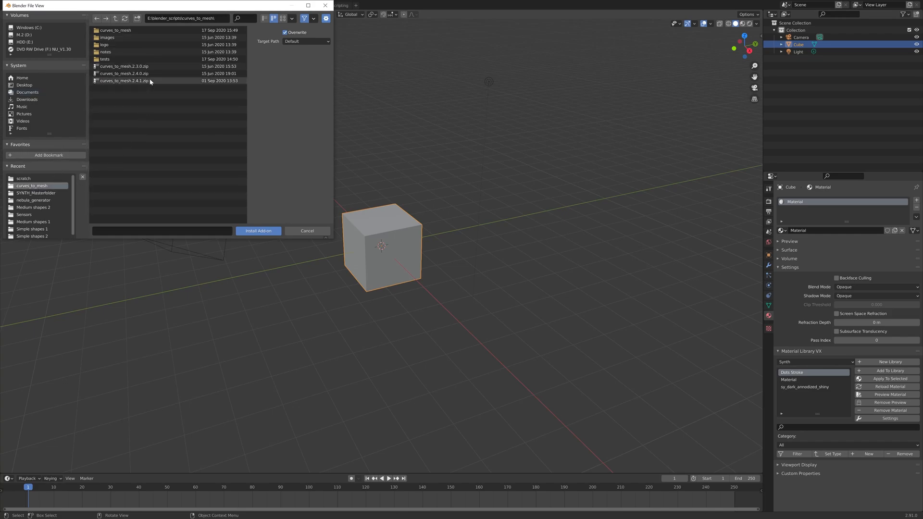
pyautogui.click(123, 81)
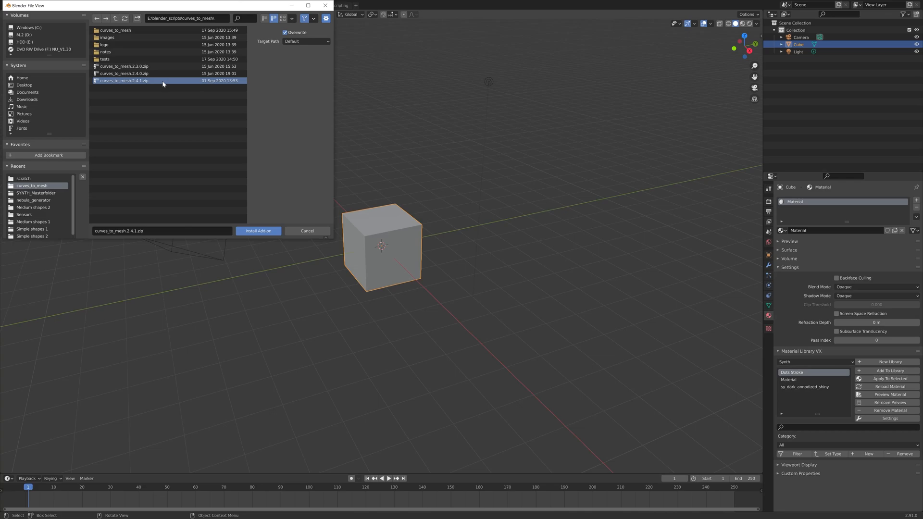
pyautogui.moveTo(163, 96)
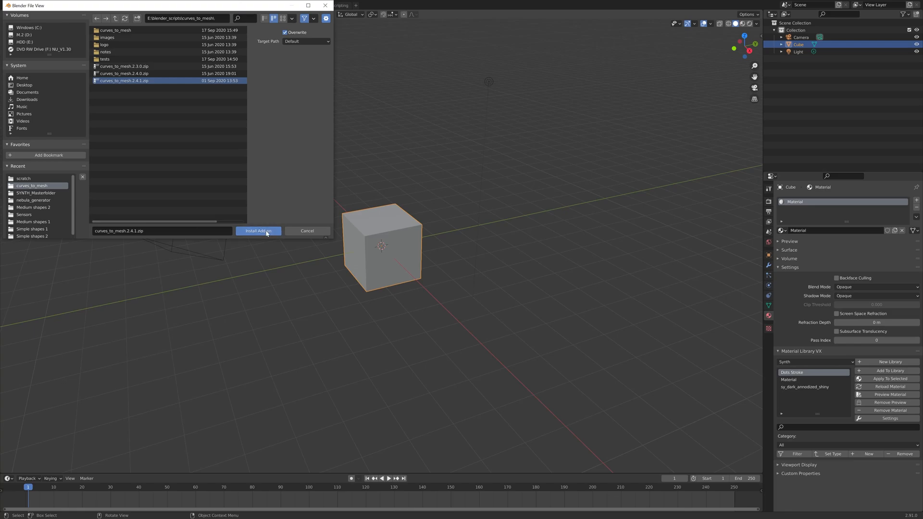
pyautogui.click(258, 230)
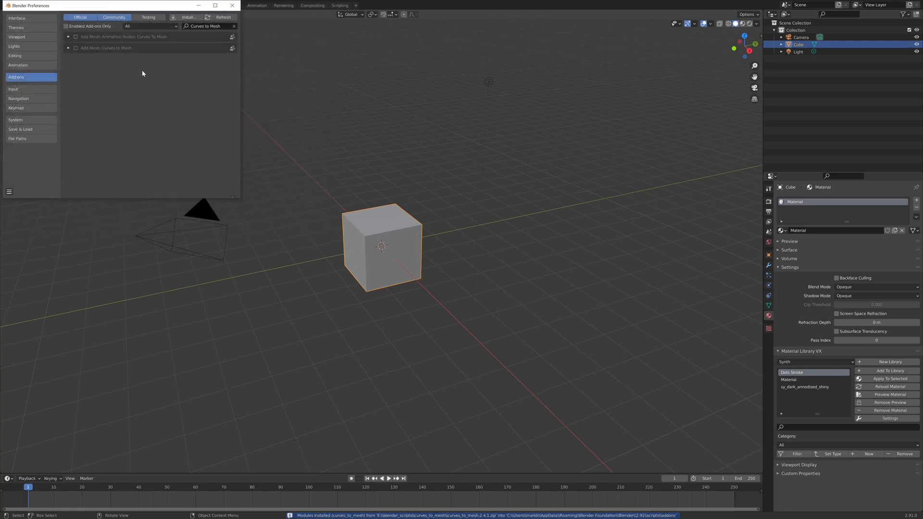
pyautogui.moveTo(140, 54)
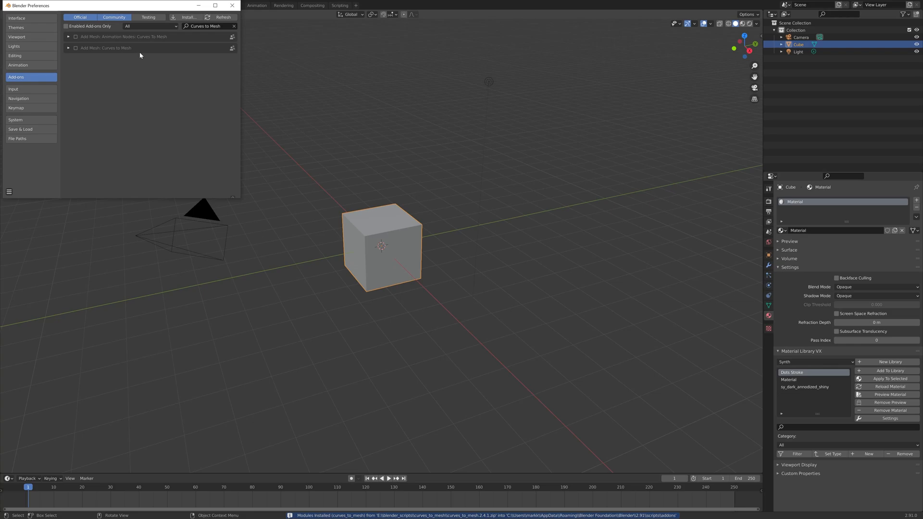
pyautogui.moveTo(75, 53)
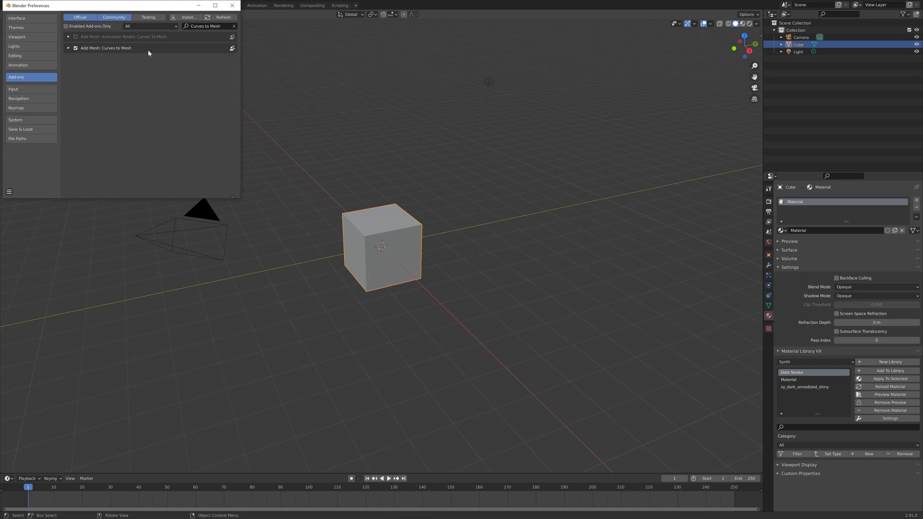
pyautogui.moveTo(222, 16)
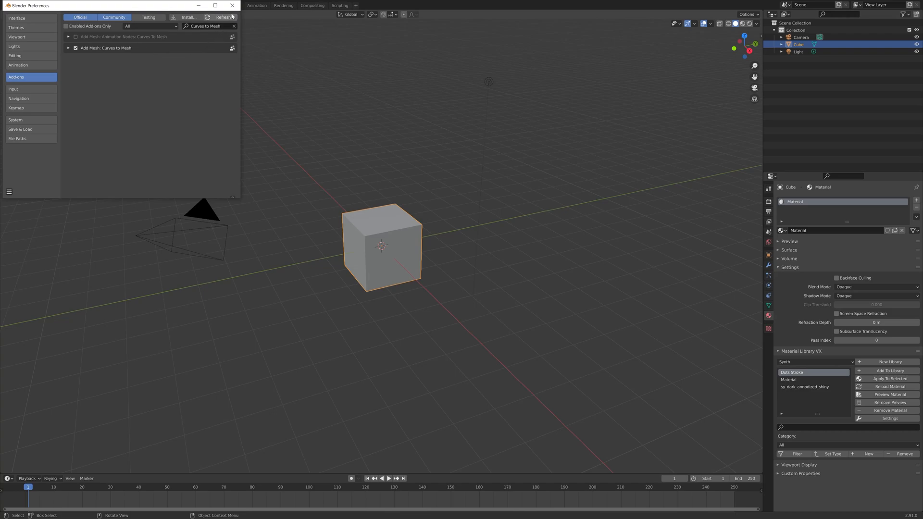
# Enable Add Mesh: Curves to Mesh and close the Preferences window
pyautogui.click(232, 5)
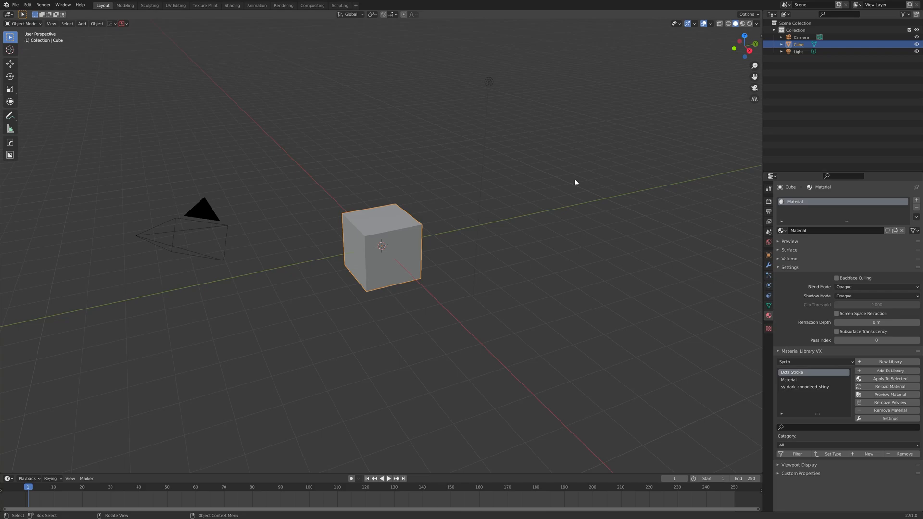
pyautogui.moveTo(585, 242)
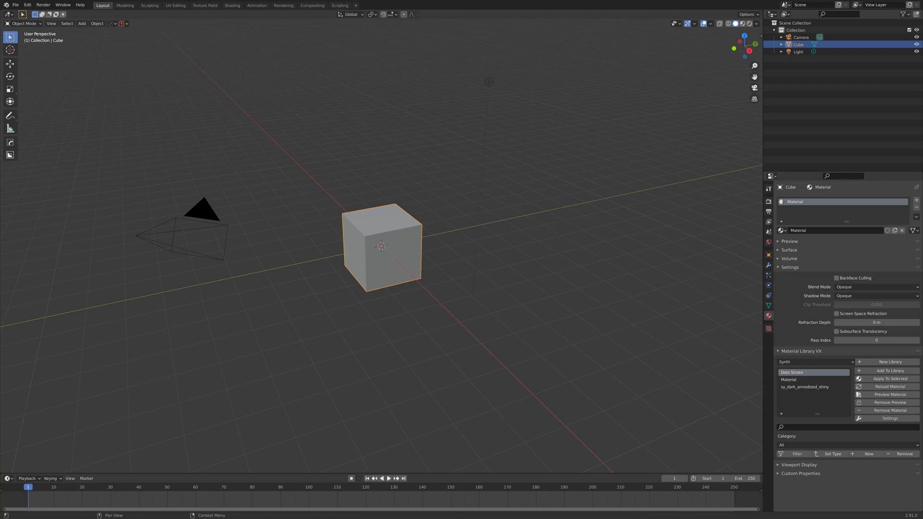
pyautogui.moveTo(598, 272)
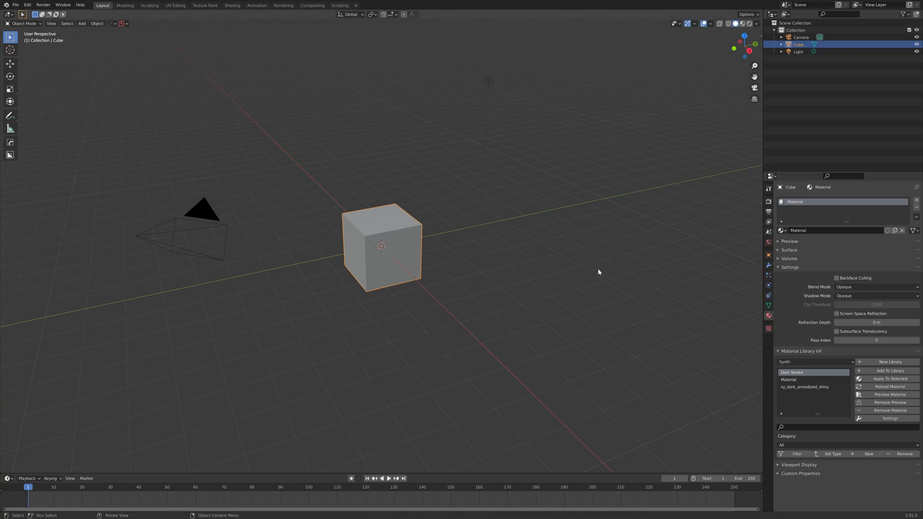
pyautogui.moveTo(388, 219)
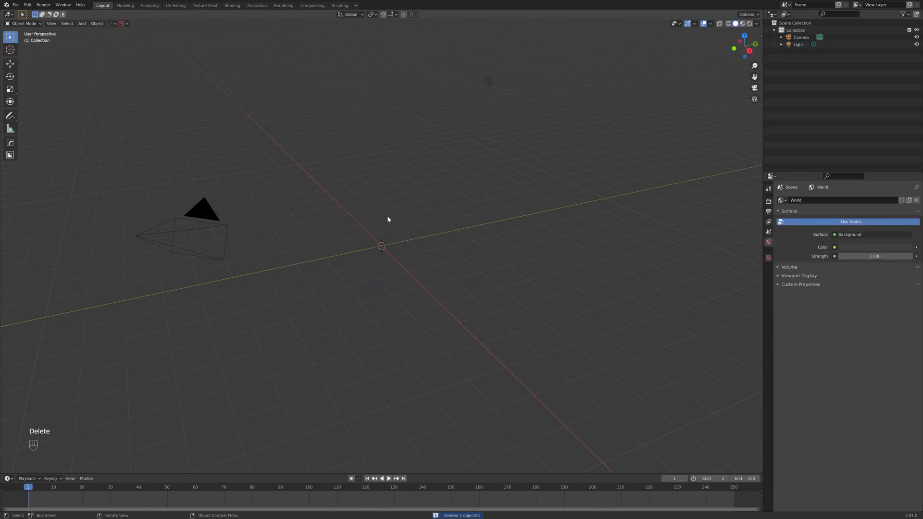
# Delete the default cube and bring up the Add > Curve submenu with Shift+A
pyautogui.press('shift+a')
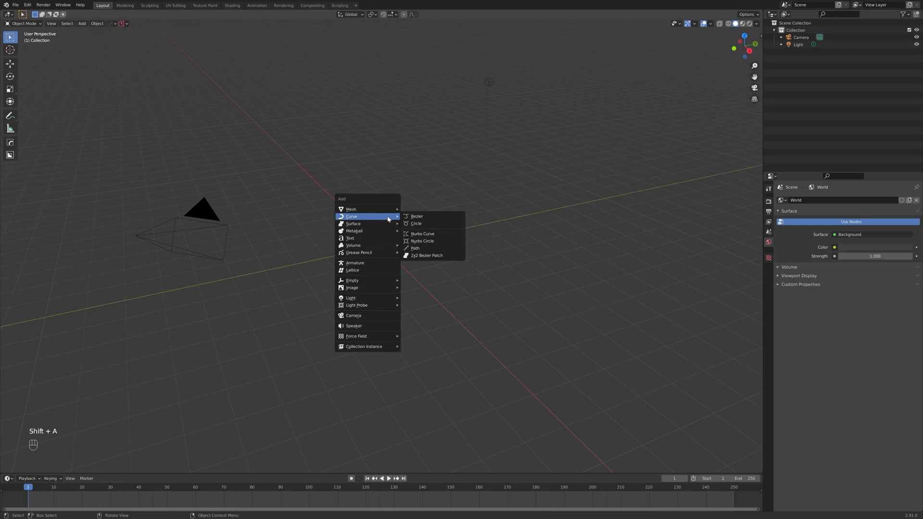
pyautogui.moveTo(362, 219)
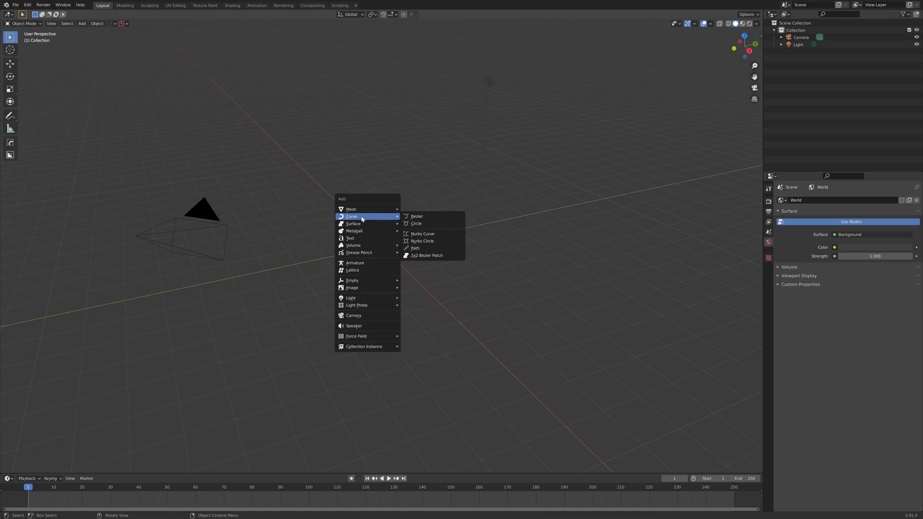
pyautogui.moveTo(435, 255)
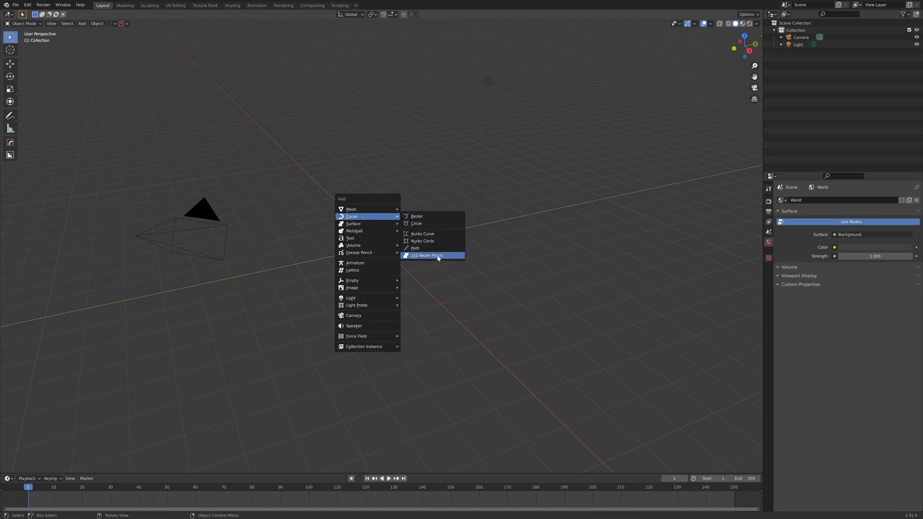
pyautogui.moveTo(454, 259)
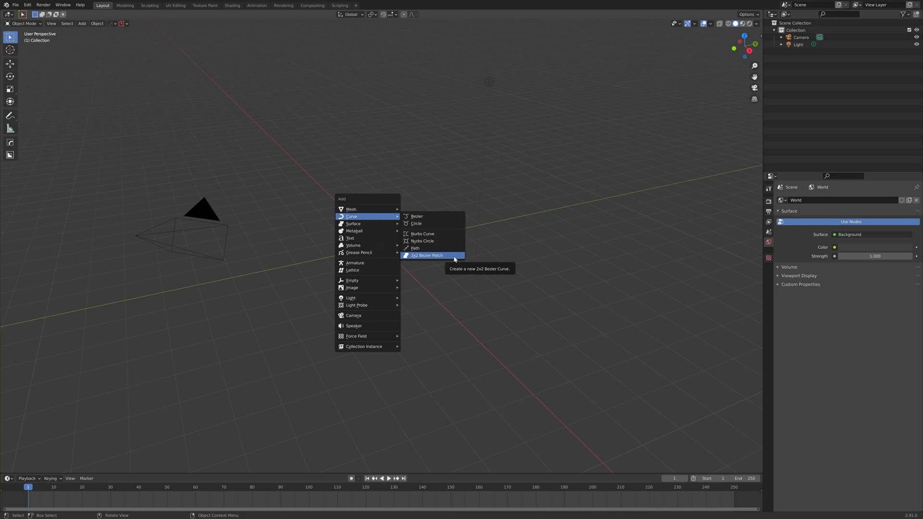
# Add a 2x2 Bezier Patch curve object beside the camera and light
pyautogui.click(426, 255)
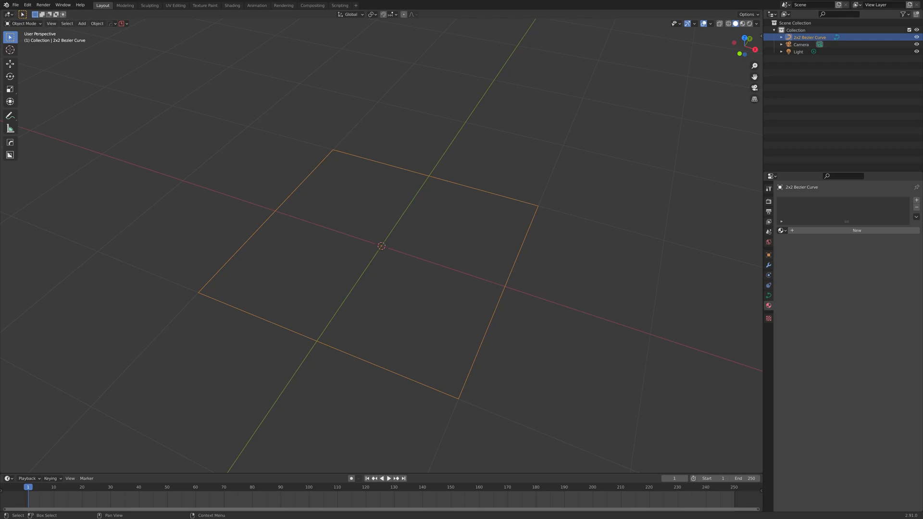
pyautogui.moveTo(492, 424)
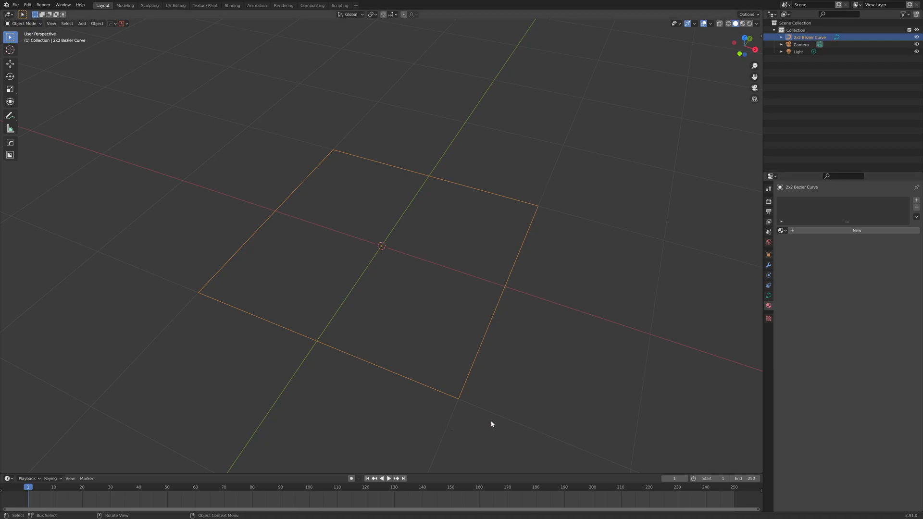
pyautogui.moveTo(665, 214)
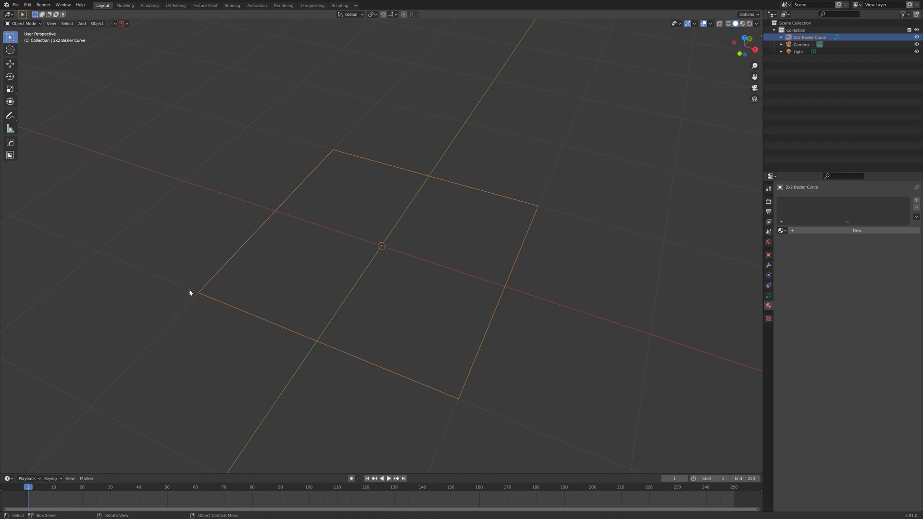
pyautogui.moveTo(209, 303)
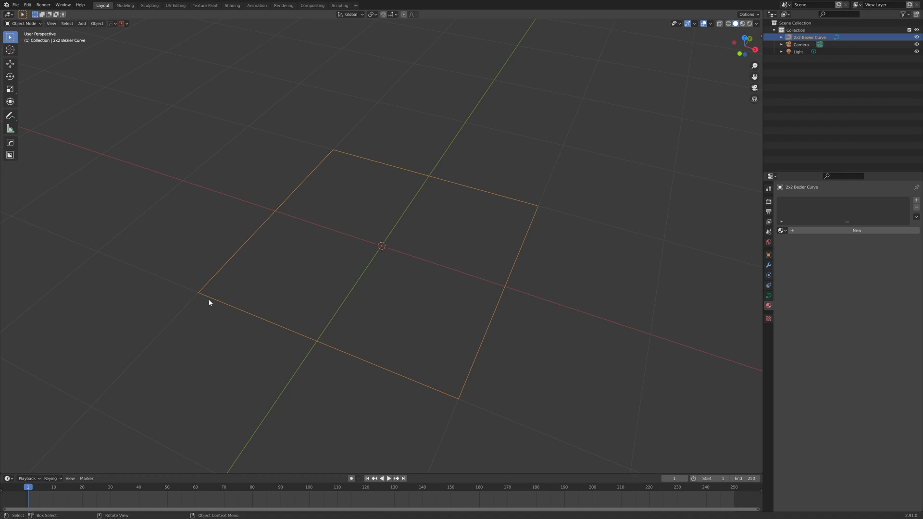
pyautogui.moveTo(574, 245)
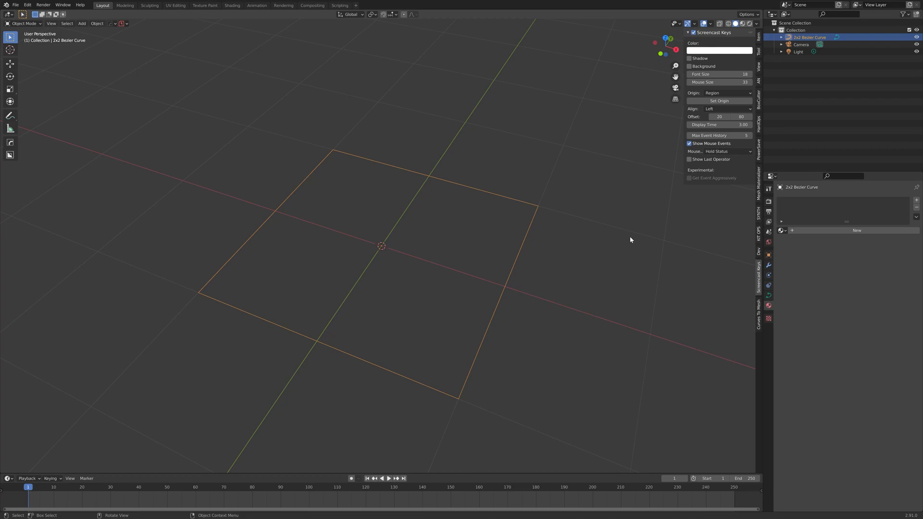
# Show the Curves To Mesh panel in the viewport sidebar for the patch
pyautogui.click(760, 306)
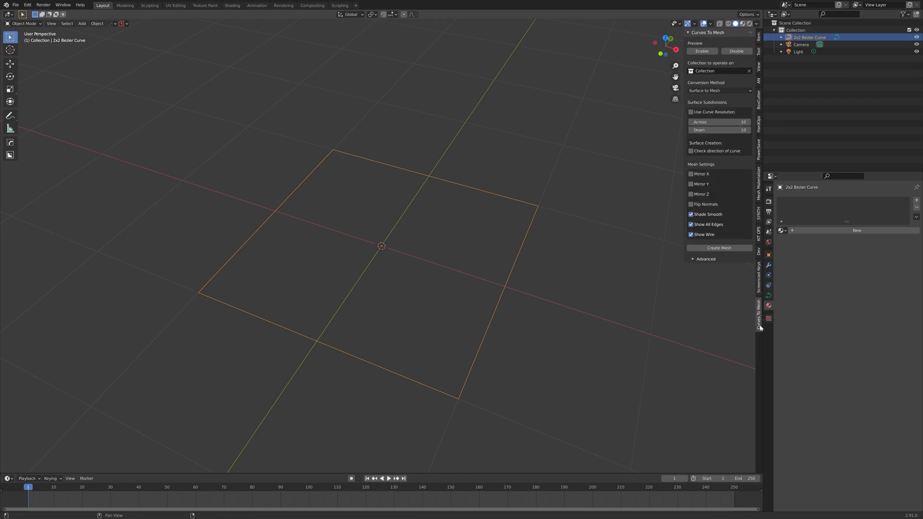
pyautogui.moveTo(768, 339)
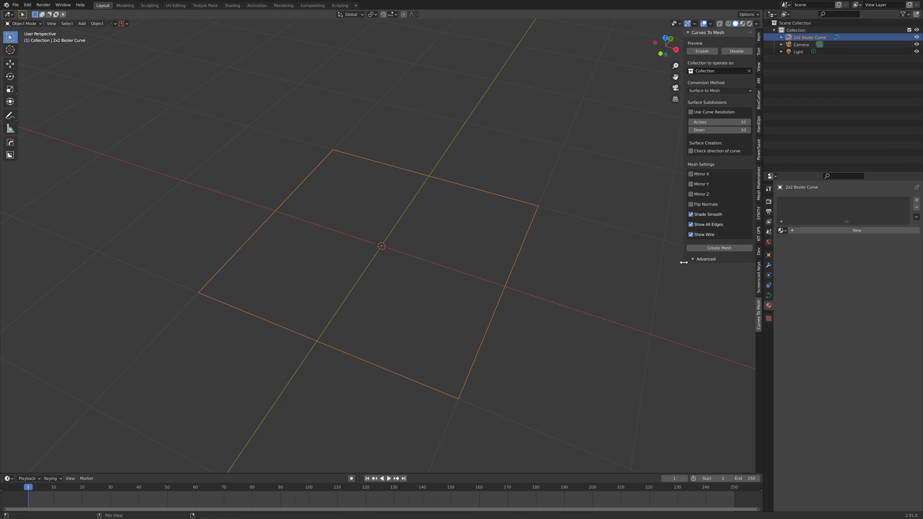
pyautogui.moveTo(680, 271)
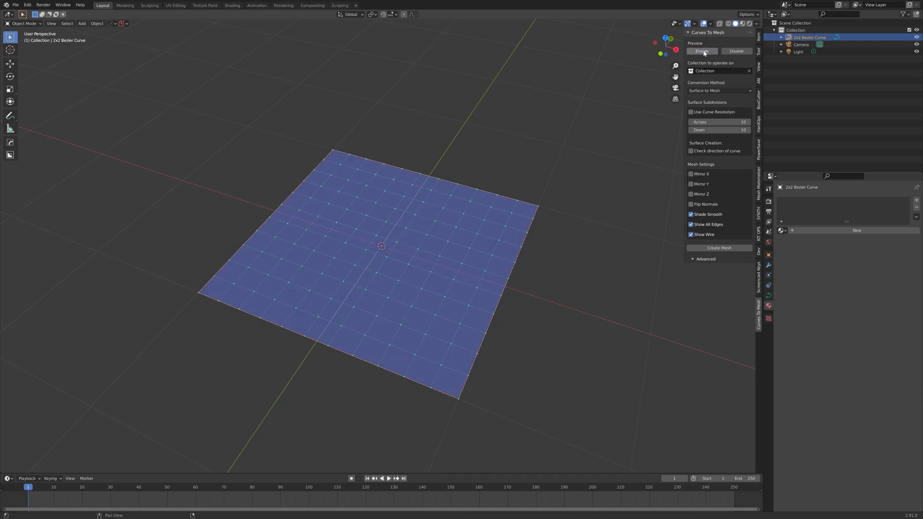
pyautogui.moveTo(702, 51)
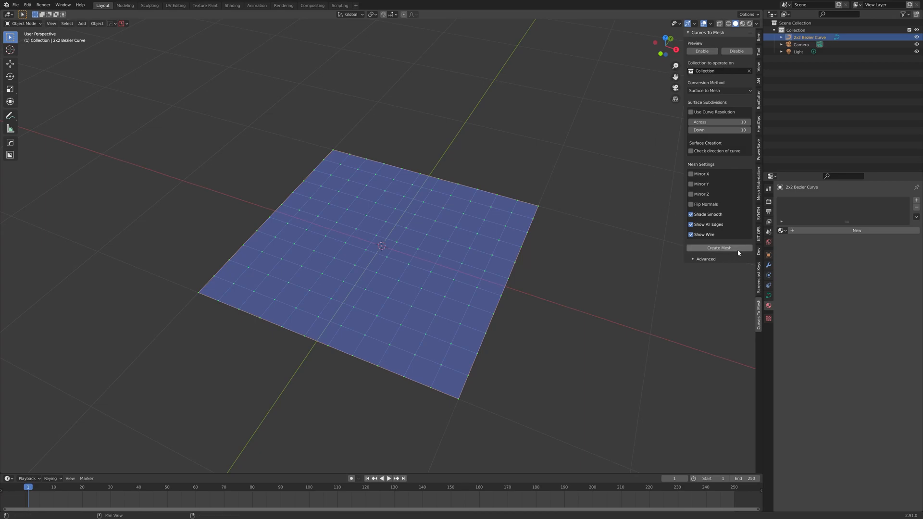
pyautogui.moveTo(718, 248)
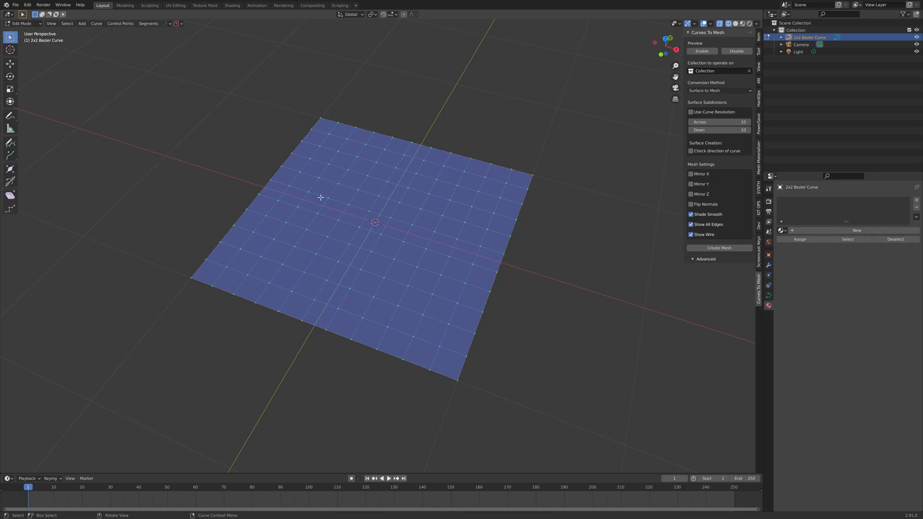
pyautogui.moveTo(126, 50); pyautogui.dragTo(212, 115)
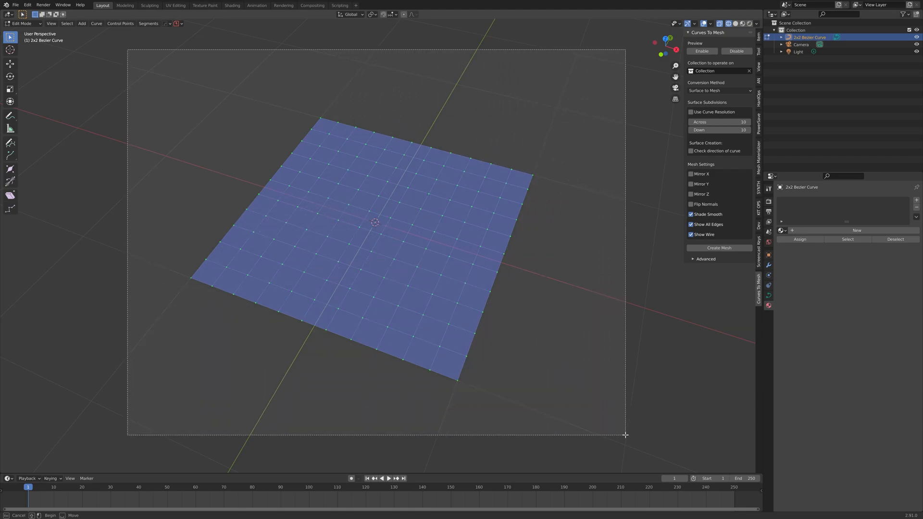
pyautogui.click(374, 236)
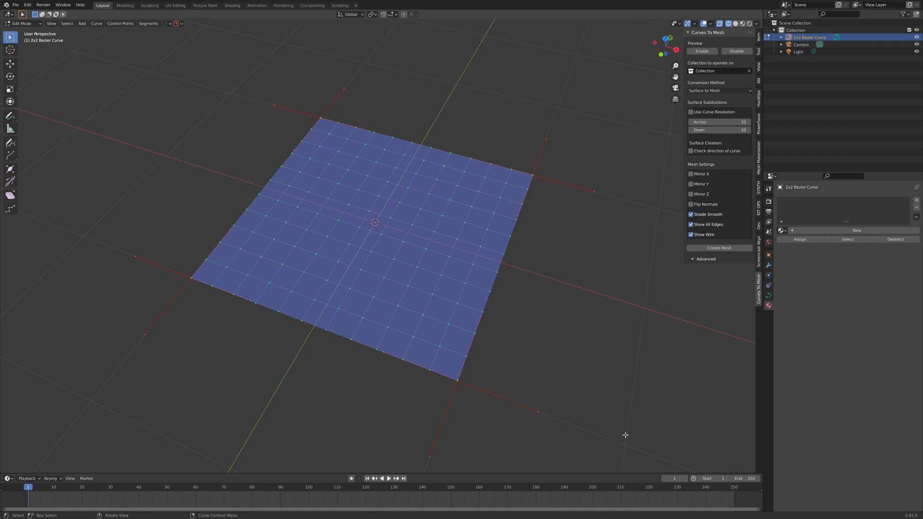
pyautogui.moveTo(609, 311)
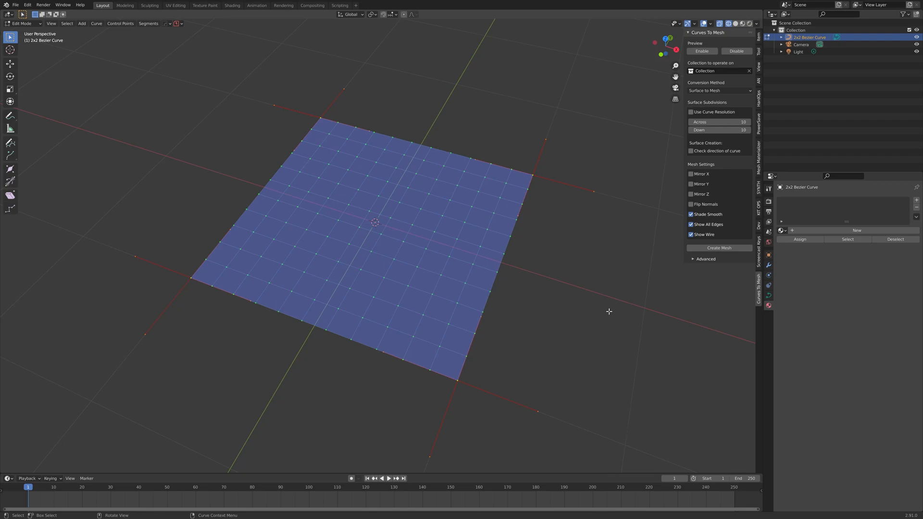
pyautogui.moveTo(537, 183)
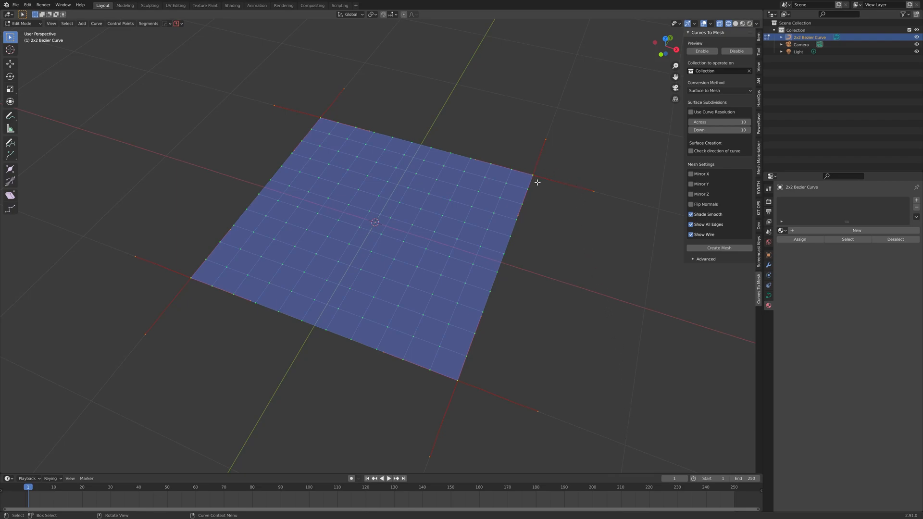
pyautogui.moveTo(323, 110)
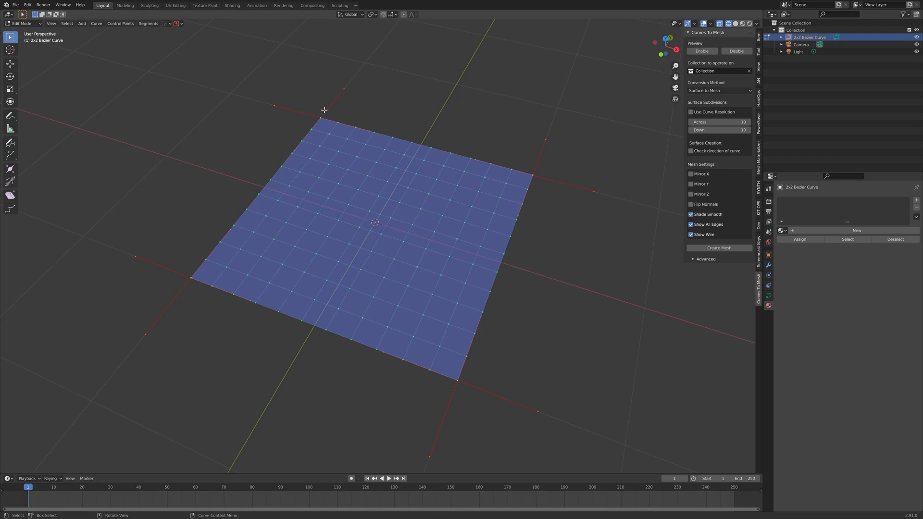
pyautogui.moveTo(228, 307)
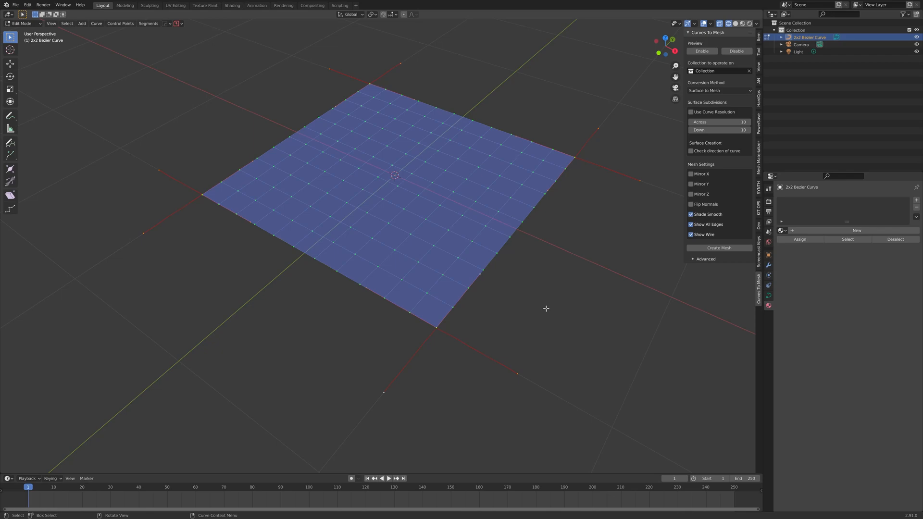
pyautogui.moveTo(433, 330)
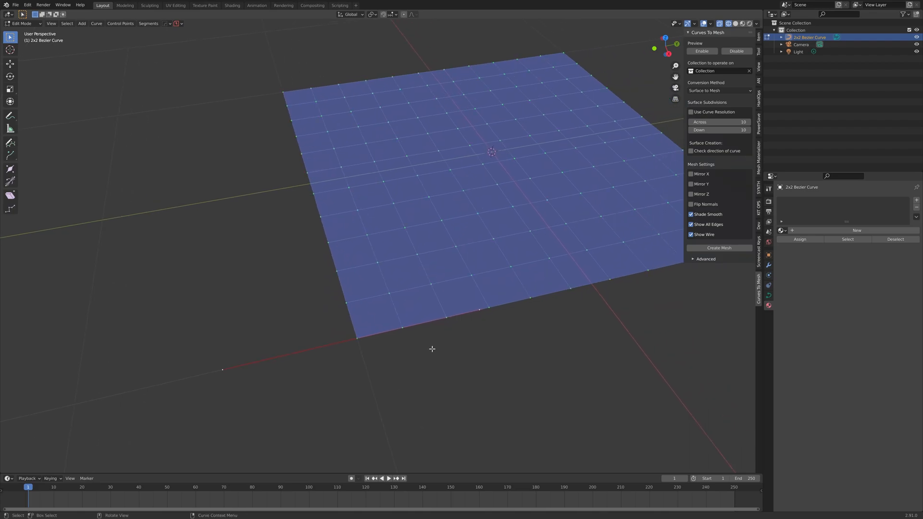
pyautogui.moveTo(359, 340)
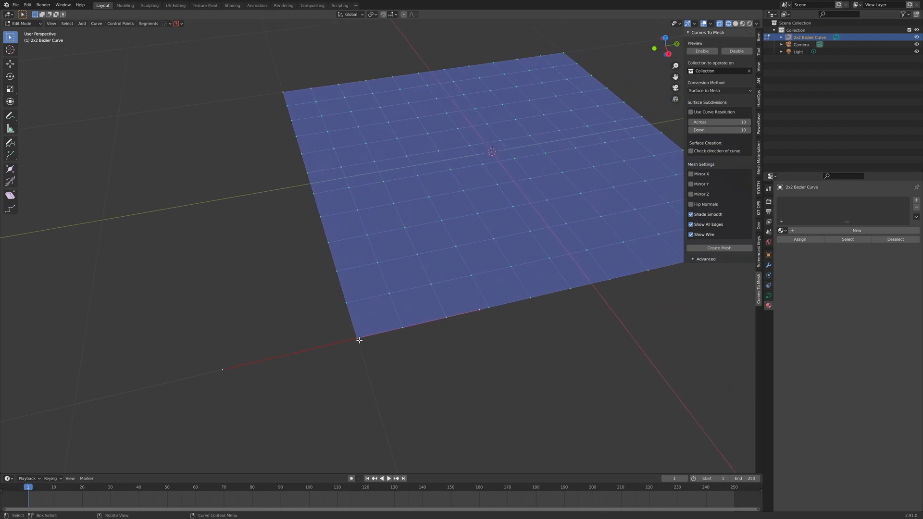
pyautogui.moveTo(476, 303)
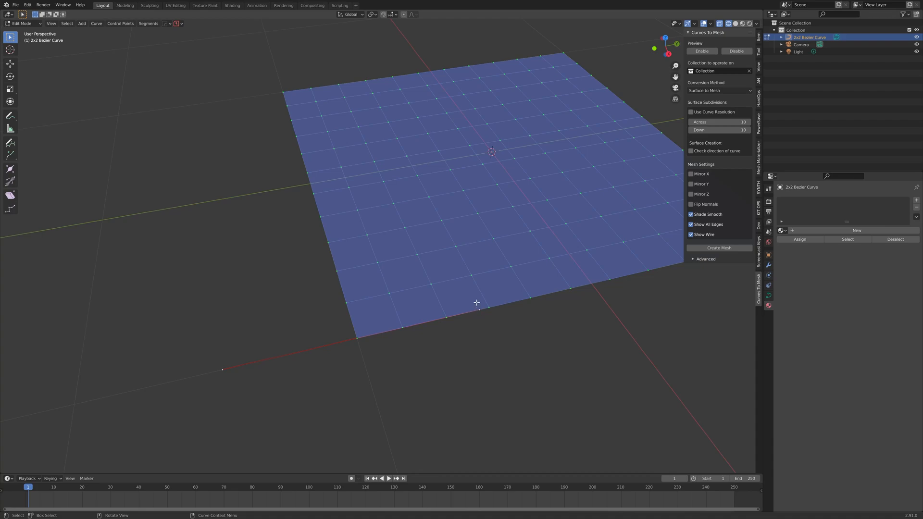
pyautogui.moveTo(236, 354)
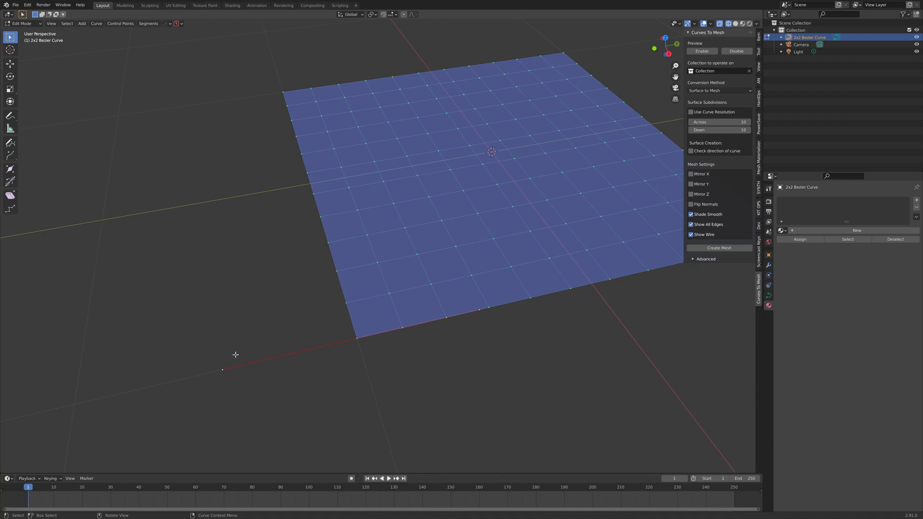
pyautogui.moveTo(490, 328)
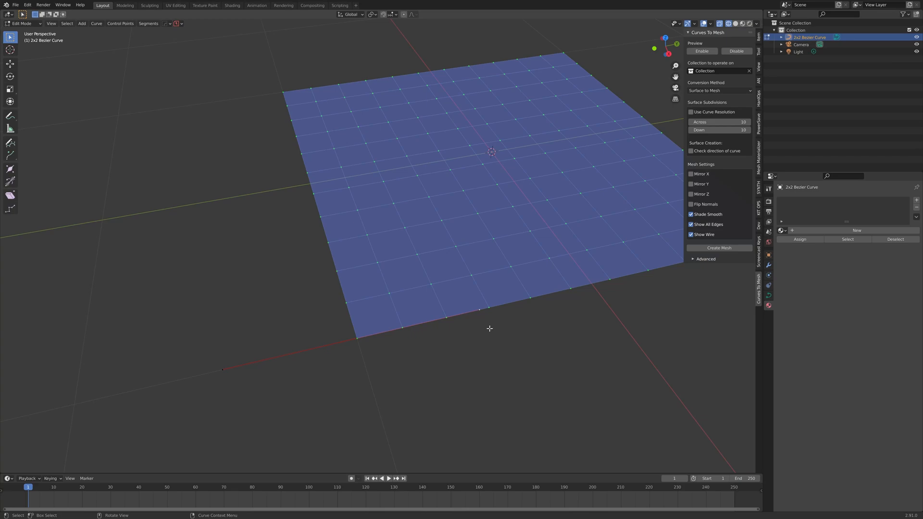
pyautogui.moveTo(480, 310)
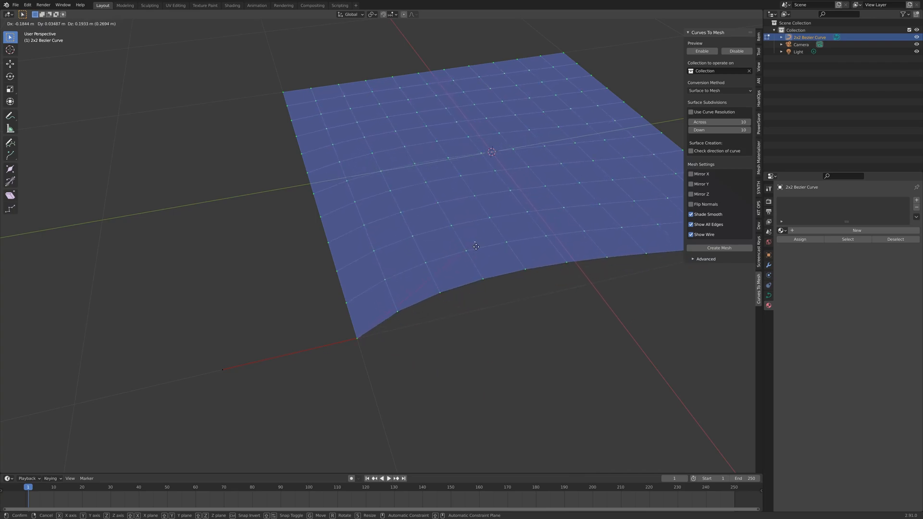
pyautogui.moveTo(486, 266)
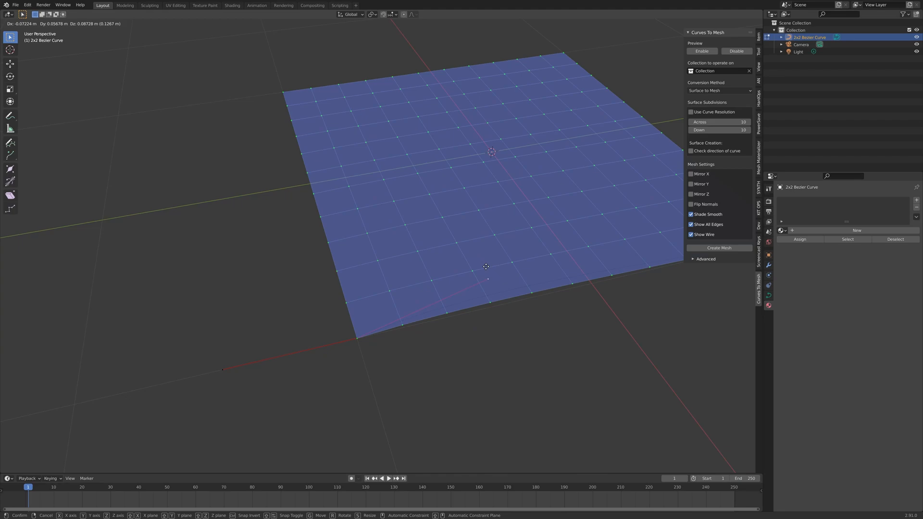
pyautogui.moveTo(493, 205)
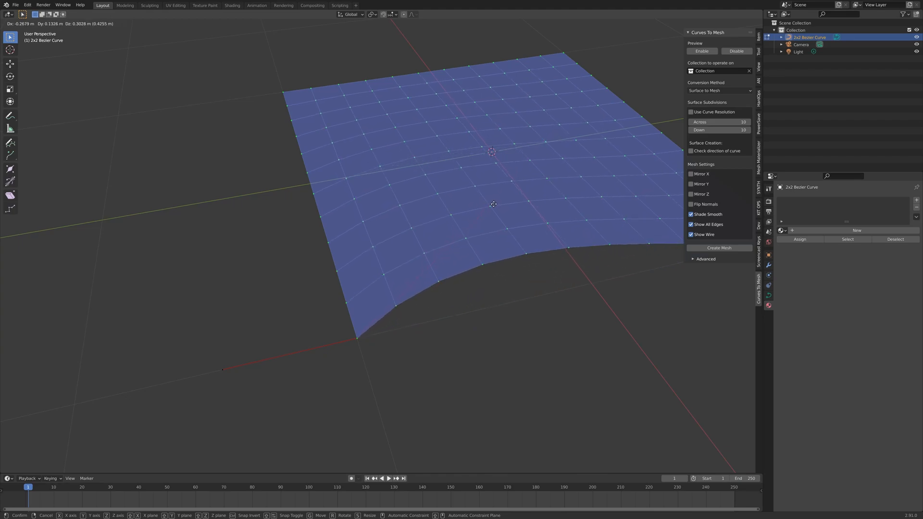
pyautogui.moveTo(513, 405)
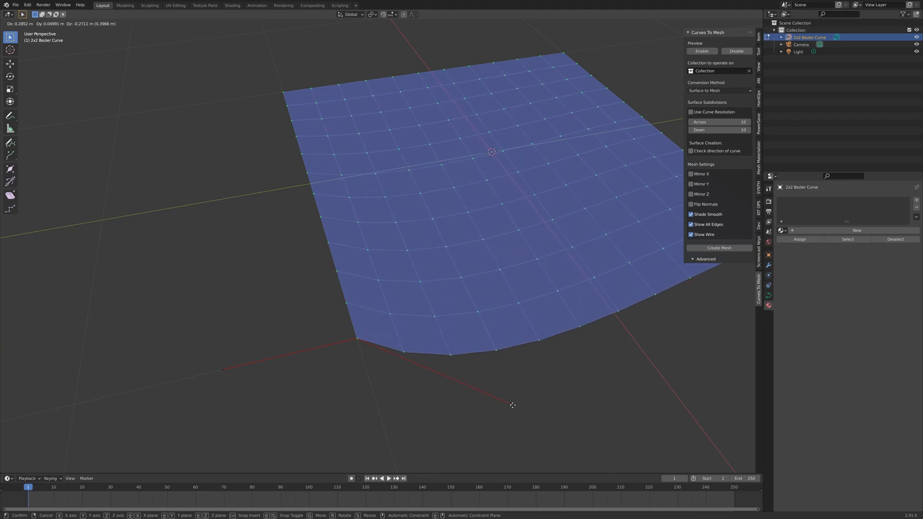
pyautogui.moveTo(512, 225)
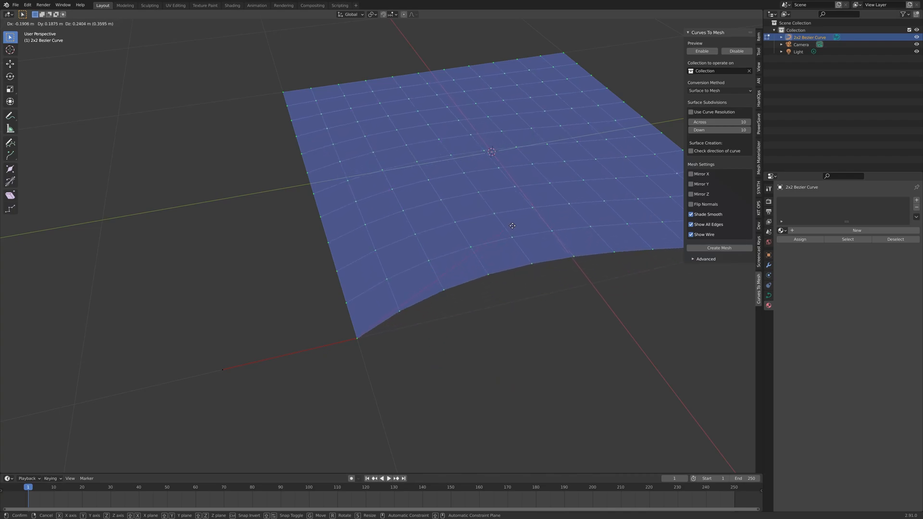
# Move the bottom corner control point's handle so the near edge bends downward
pyautogui.click(501, 367)
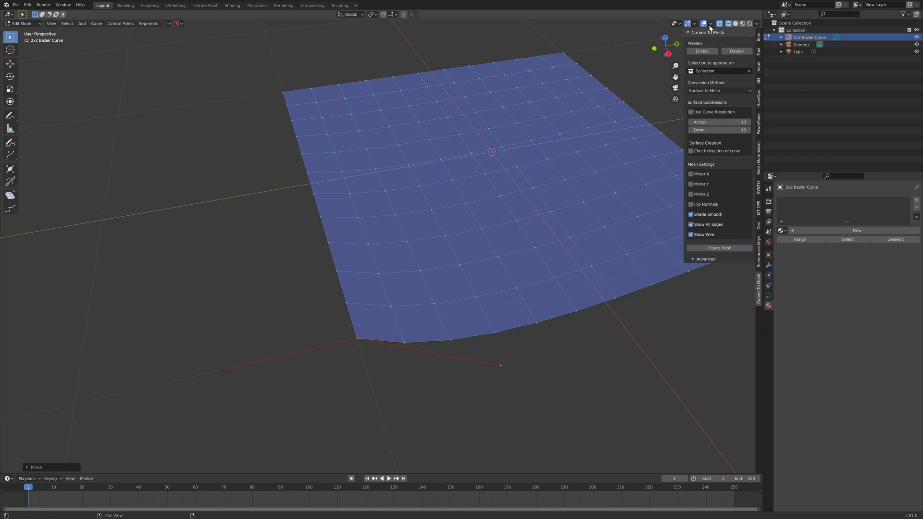
# In Viewport Overlays, open the Curve Edit Mode Handles choices to pick All
pyautogui.click(711, 23)
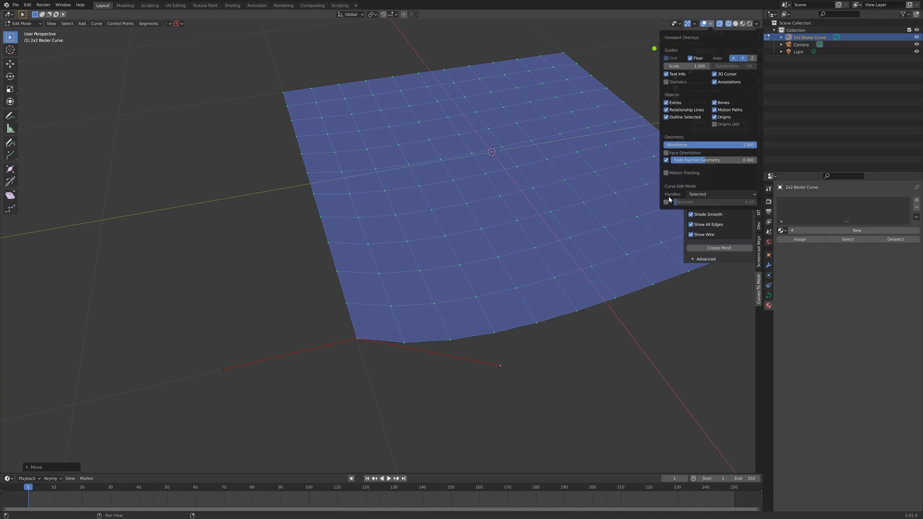
pyautogui.click(719, 194)
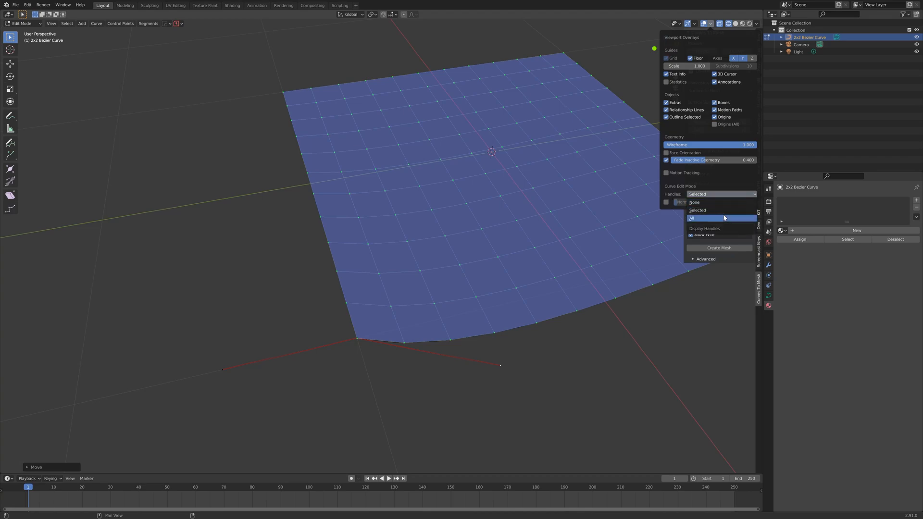
pyautogui.moveTo(739, 219)
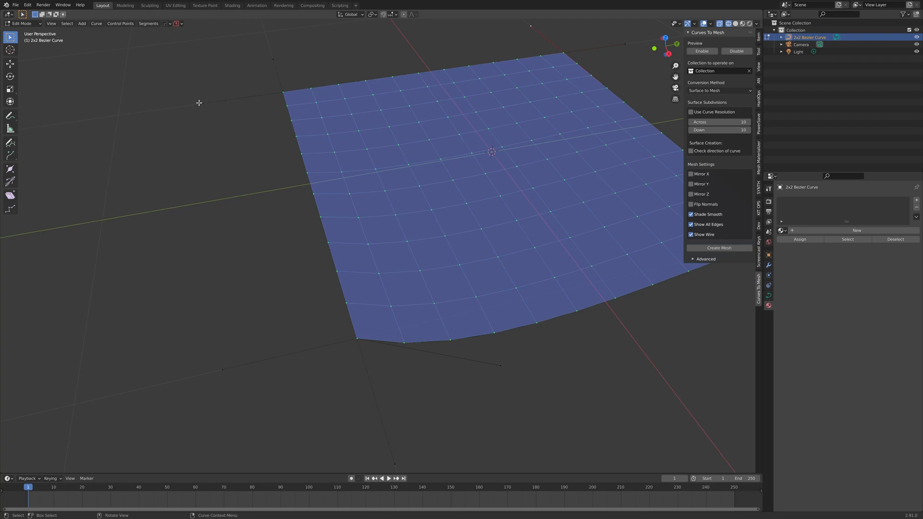
pyautogui.moveTo(383, 112)
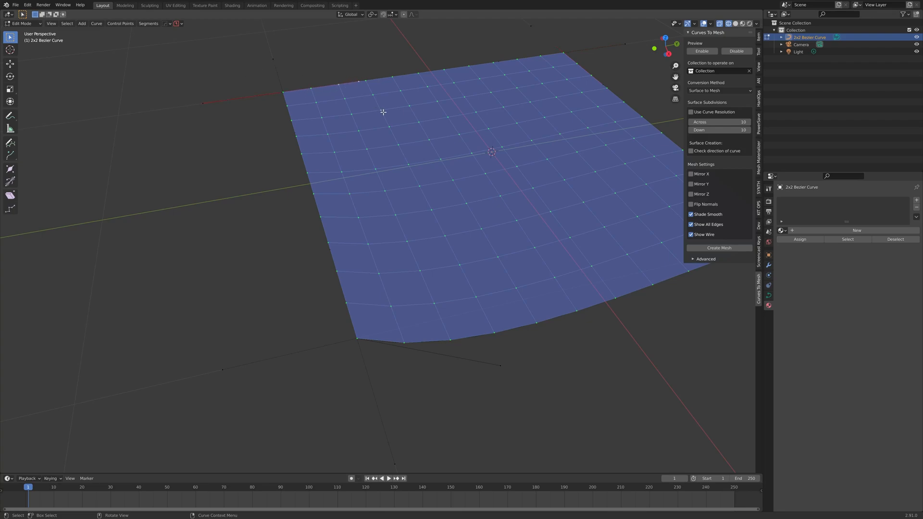
# Grab corner control points and handles to warp the patch into a twisted wavy surface
pyautogui.press('g')
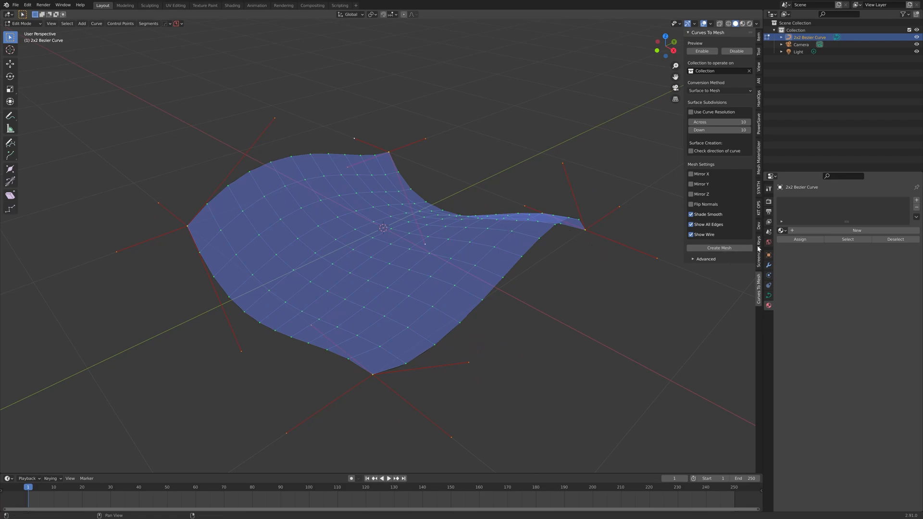
pyautogui.moveTo(719, 248)
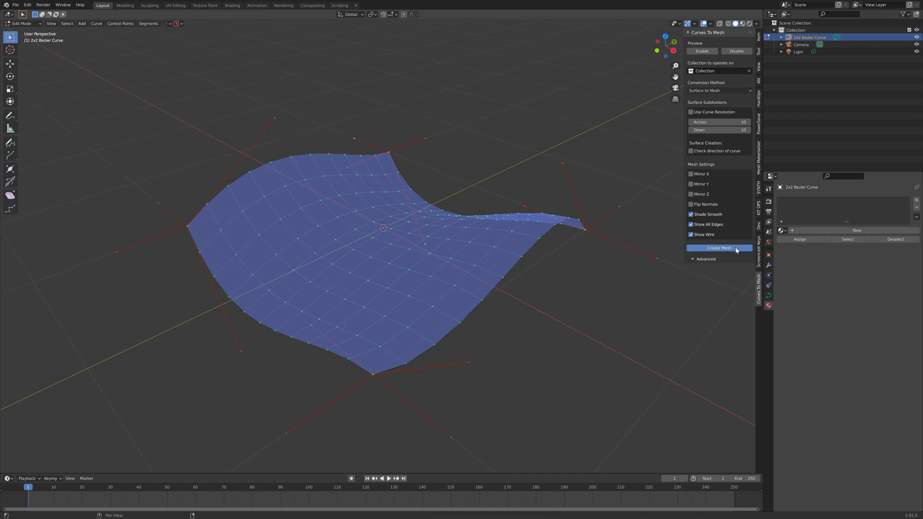
# Run Create Mesh to produce the MeshFromCurve object from the warped patch
pyautogui.click(719, 248)
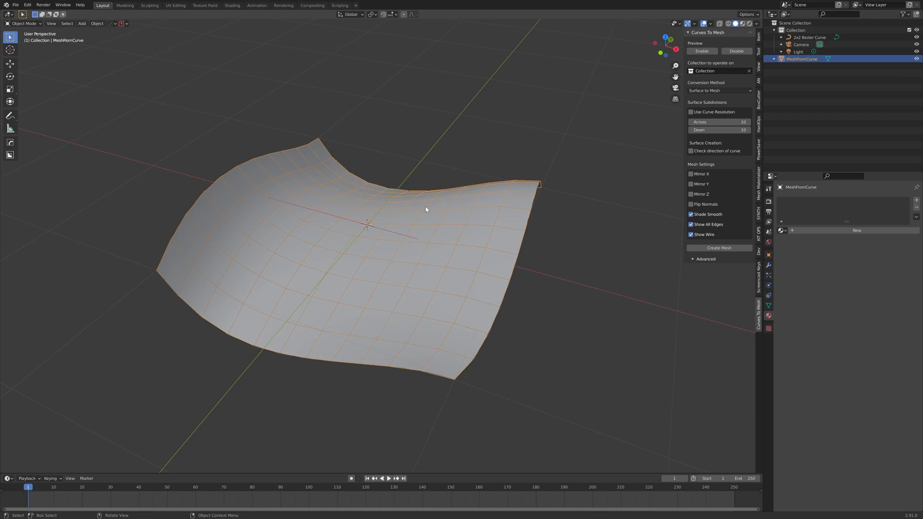
pyautogui.moveTo(426, 283)
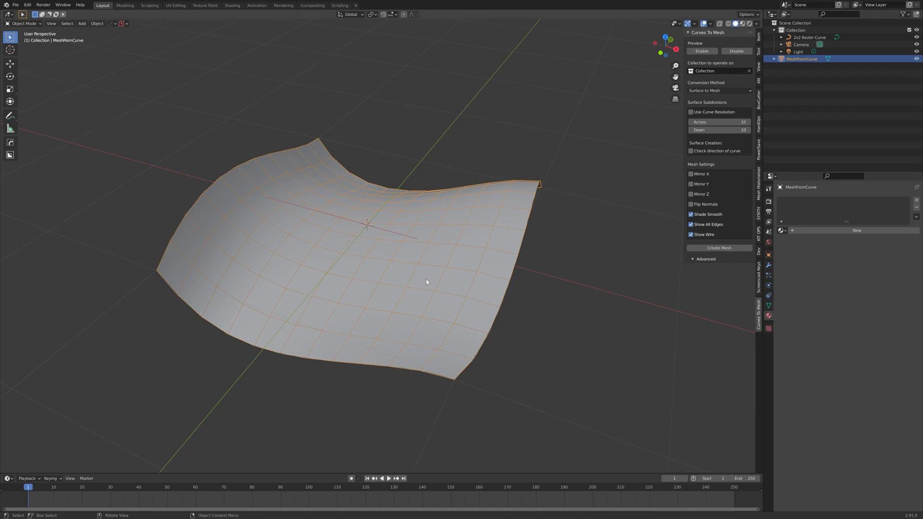
# Extrude a face near the surface centre upward into a raised block in Edit Mode
pyautogui.press('Tab')
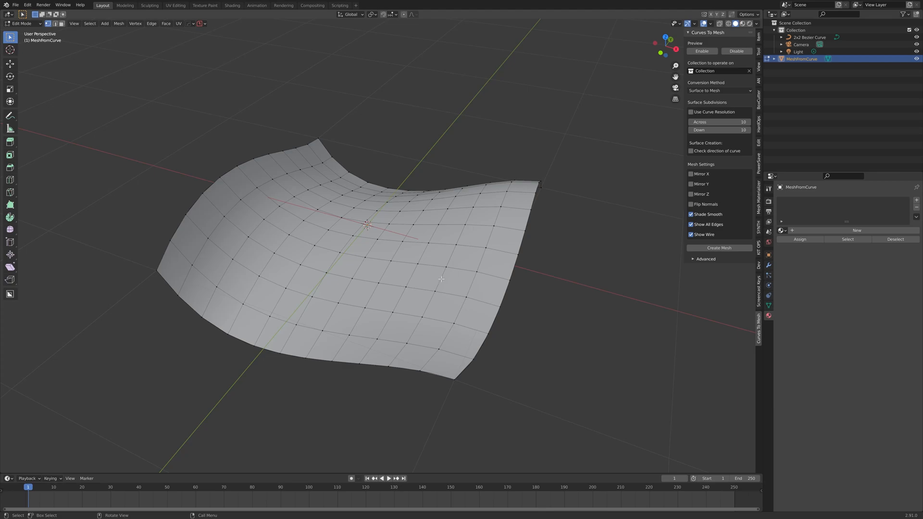
pyautogui.moveTo(455, 323)
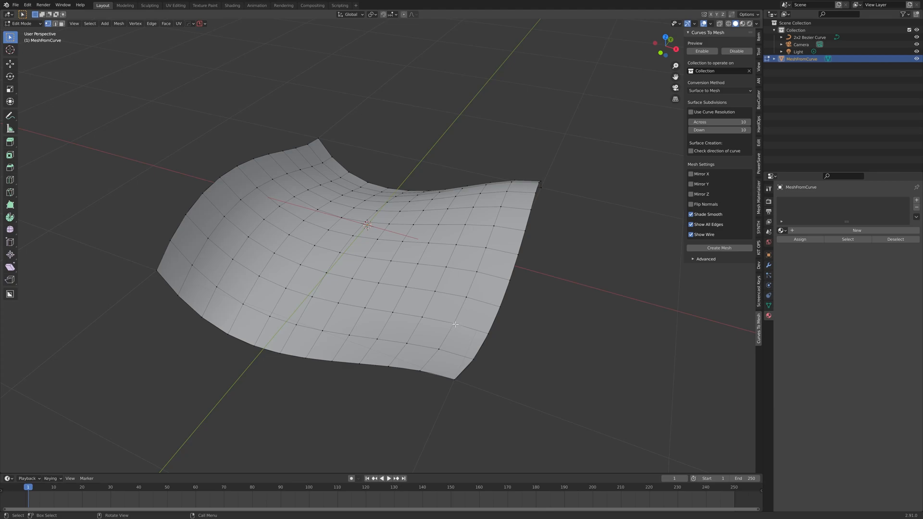
pyautogui.press('g')
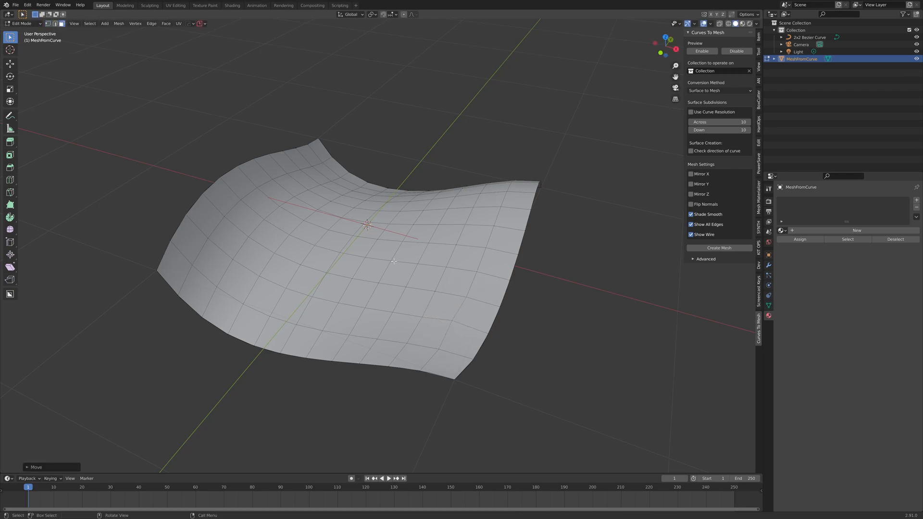
pyautogui.click(398, 277)
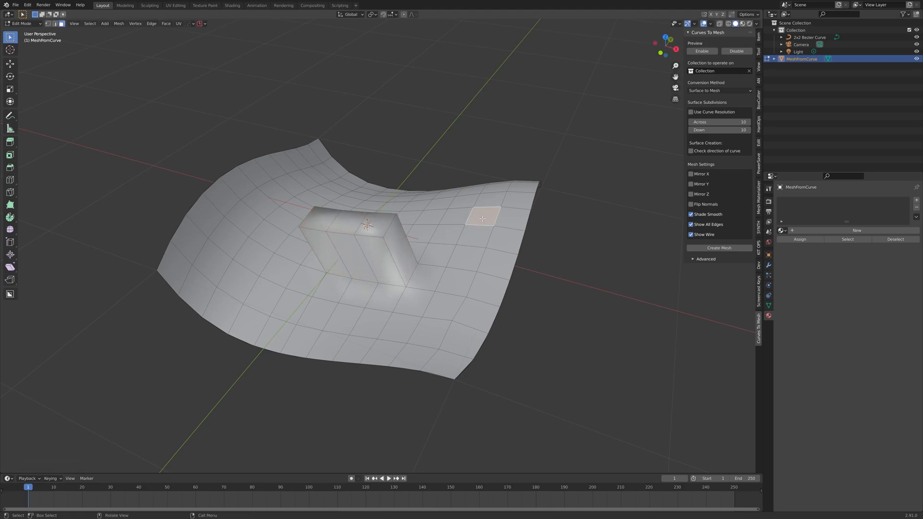
pyautogui.click(467, 260)
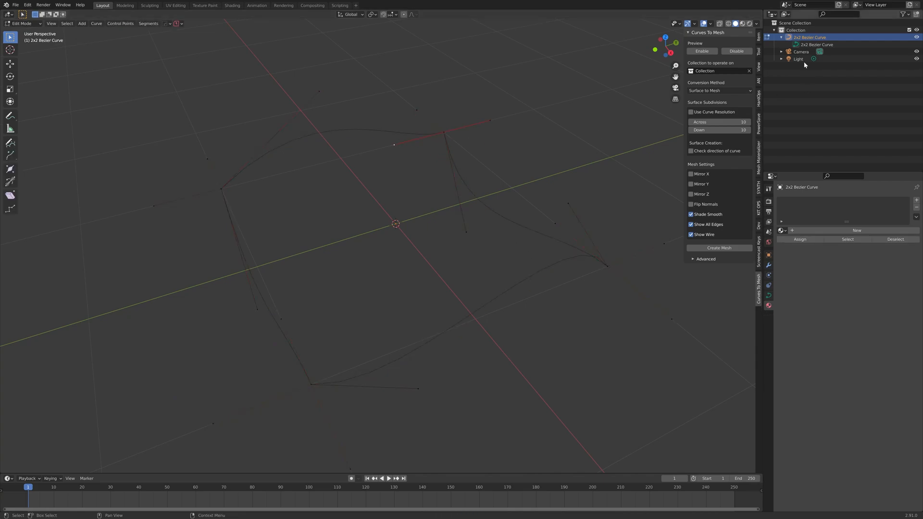
# Select the original Bezier patch object in the Outliner after undoing the mesh conversion
pyautogui.click(701, 50)
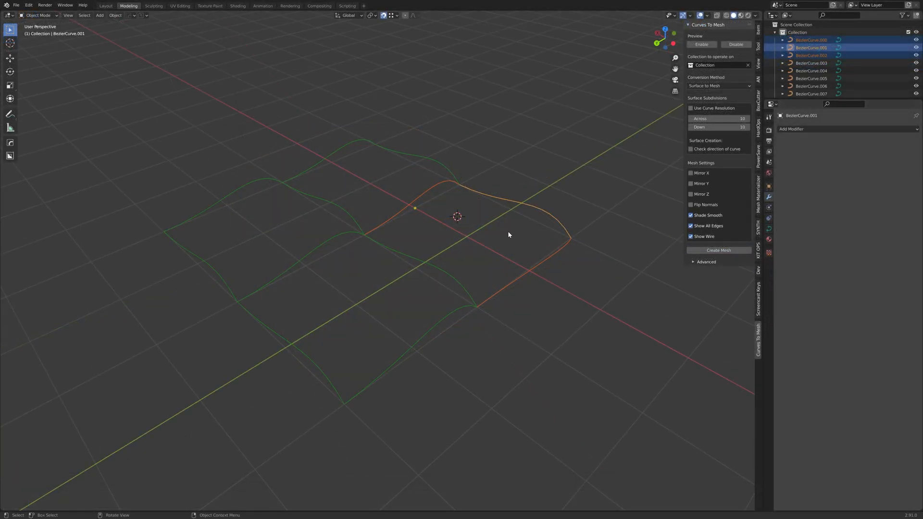
pyautogui.moveTo(605, 246)
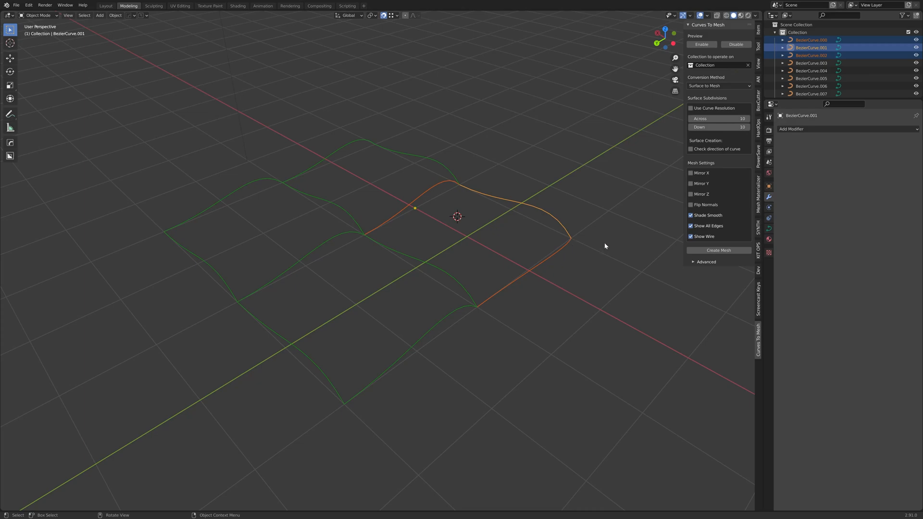
pyautogui.moveTo(610, 225)
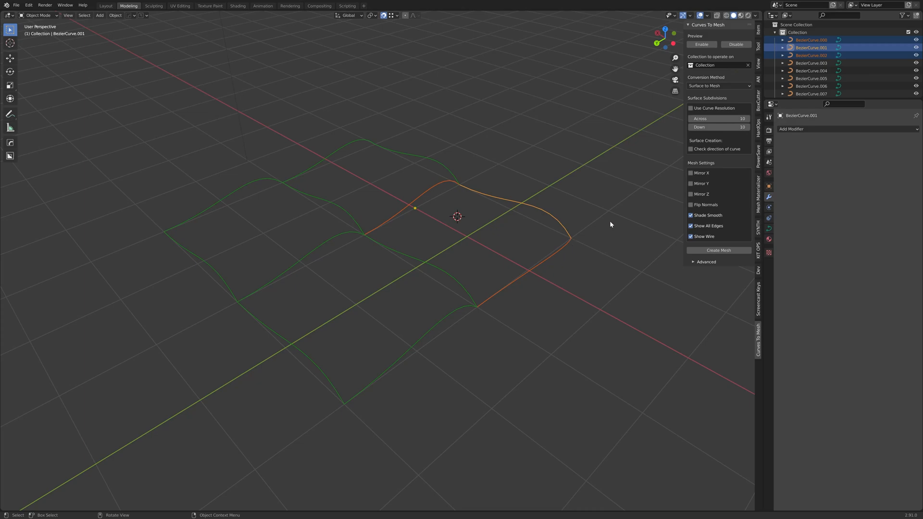